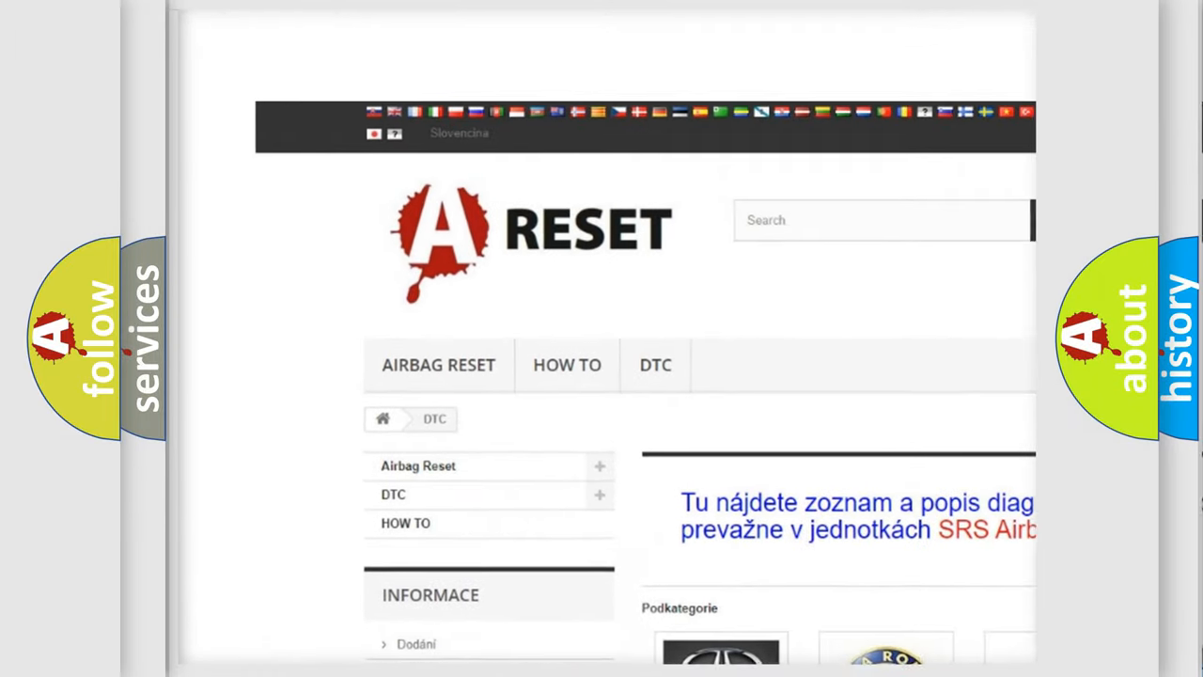
- Scroll the brand grid and open the GMC DTC tile to list GMC trouble codes
scroll(down, 3)
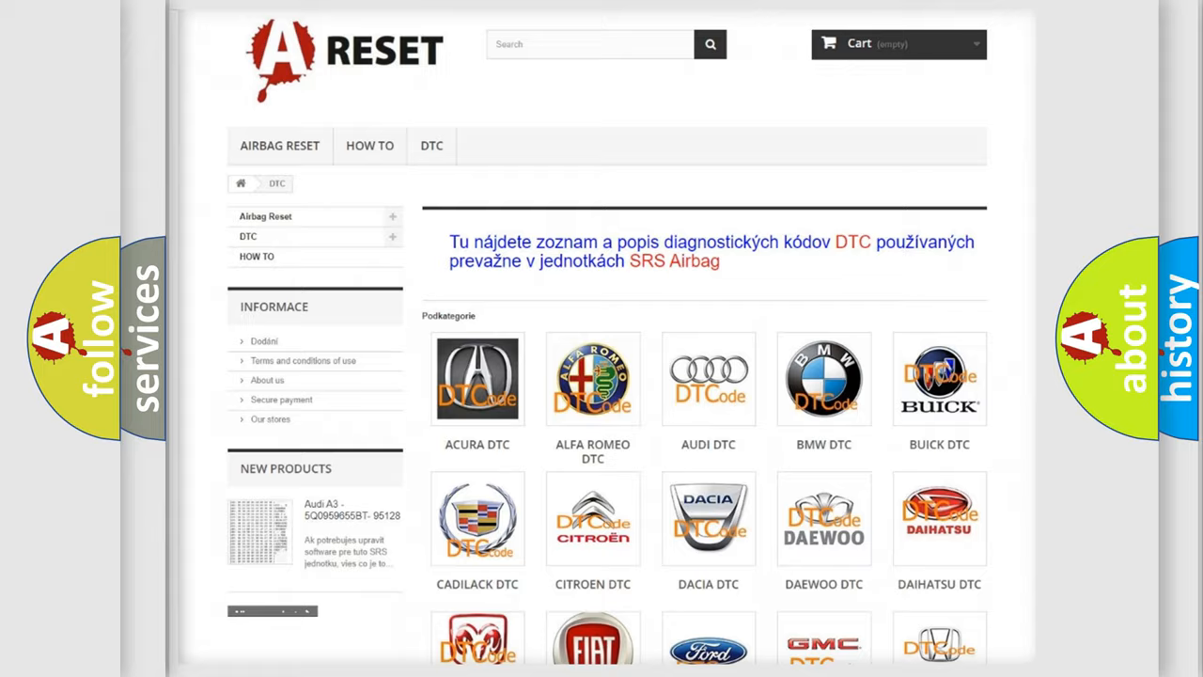
scroll(down, 3)
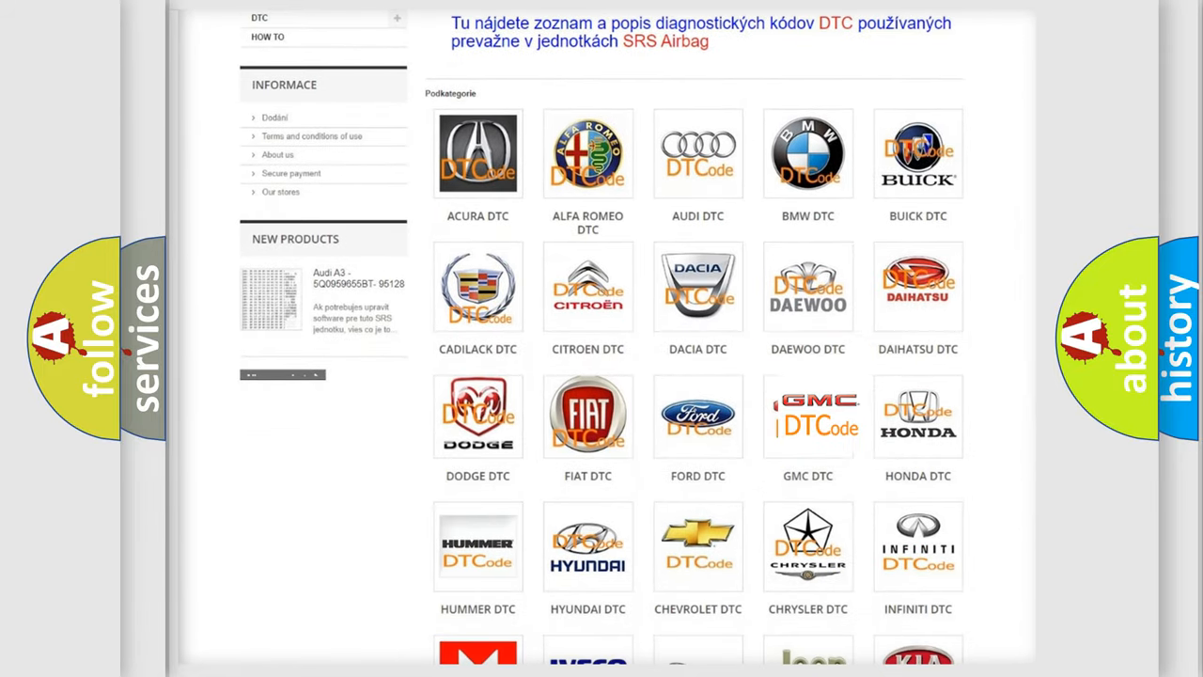
click(807, 415)
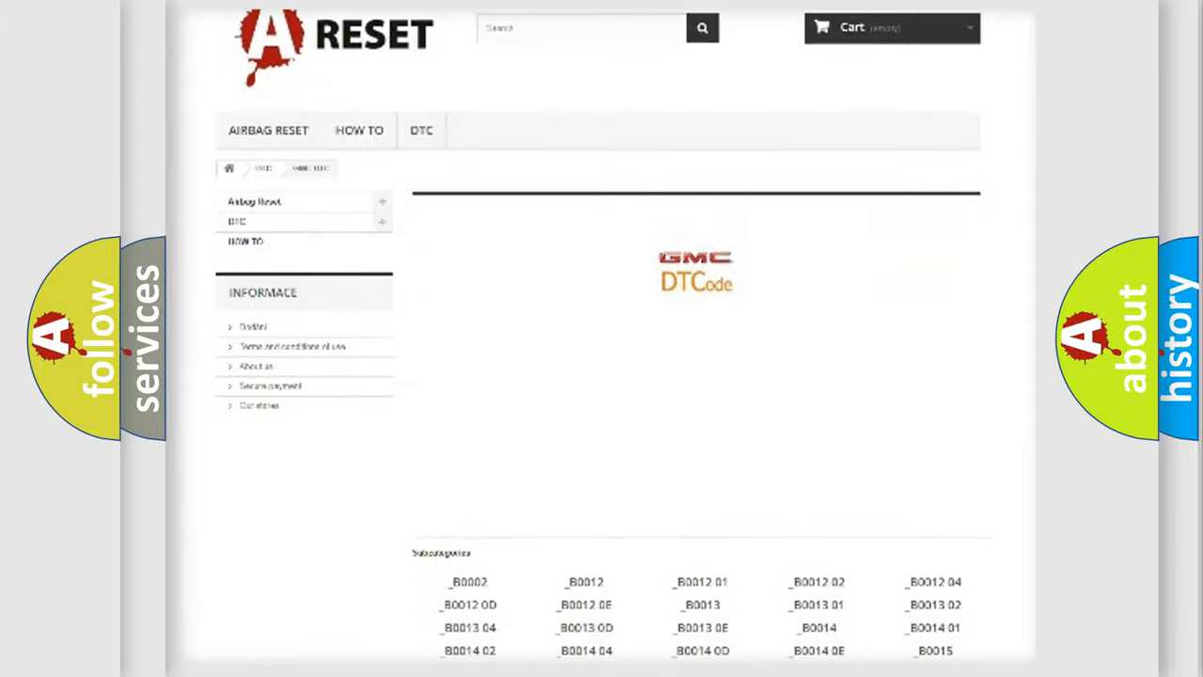
scroll(down, 3)
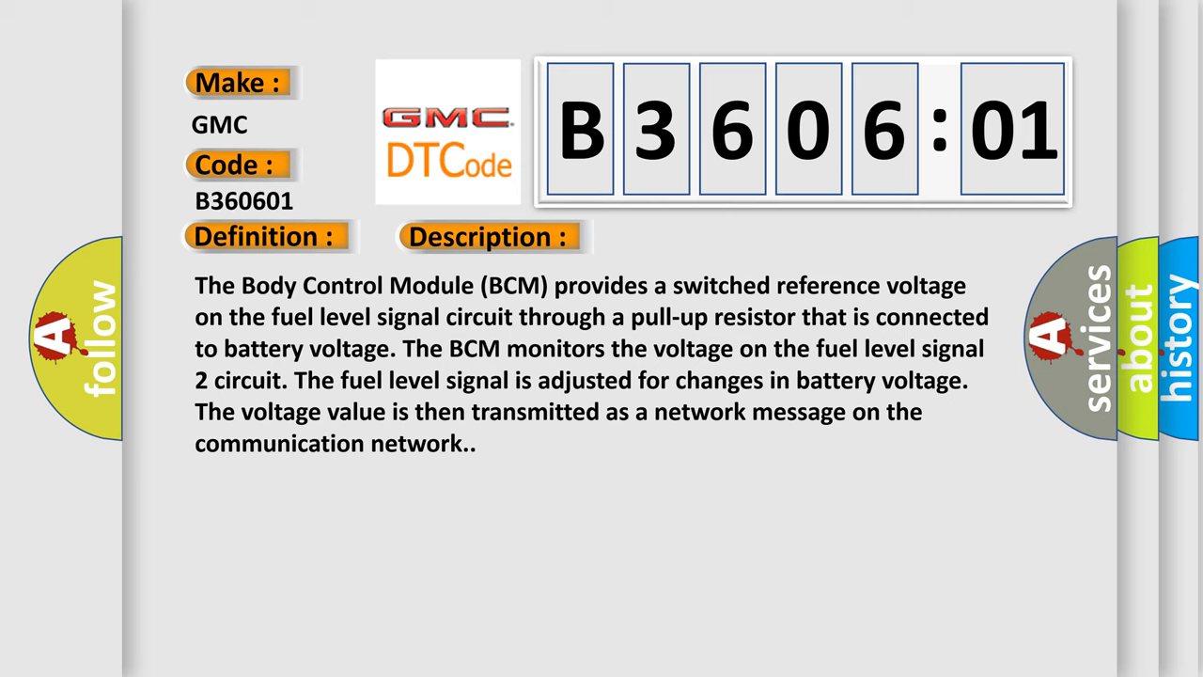
- Advance from the B360601 description slide to its cause slide
click(688, 236)
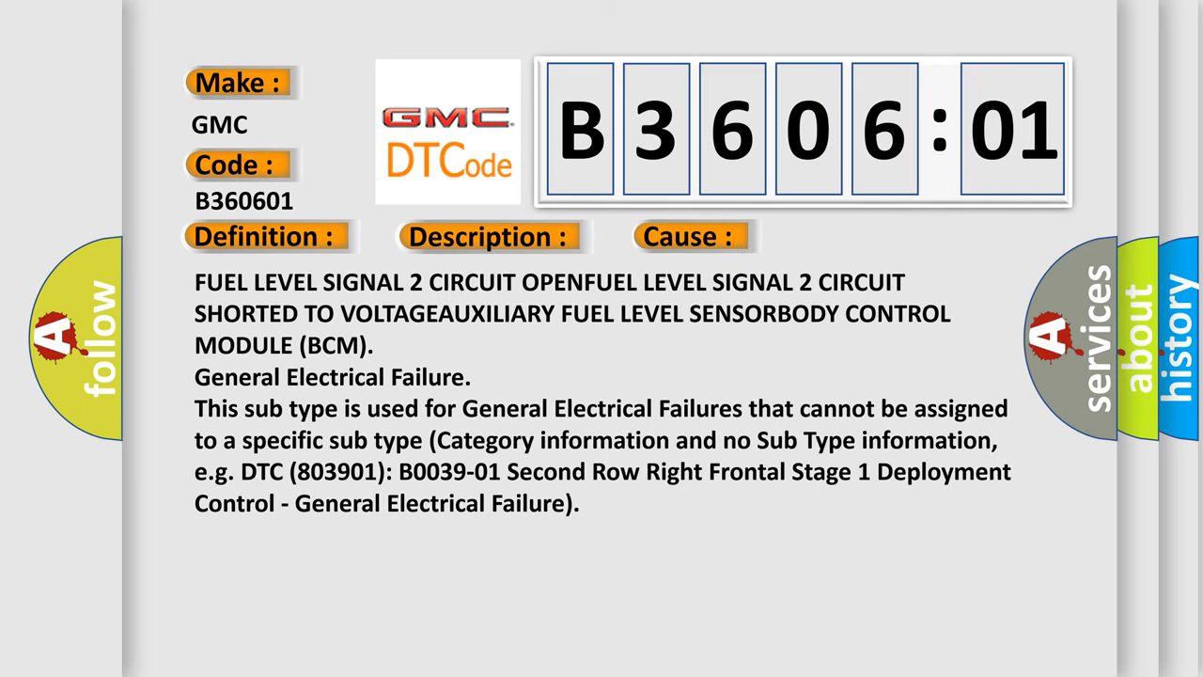